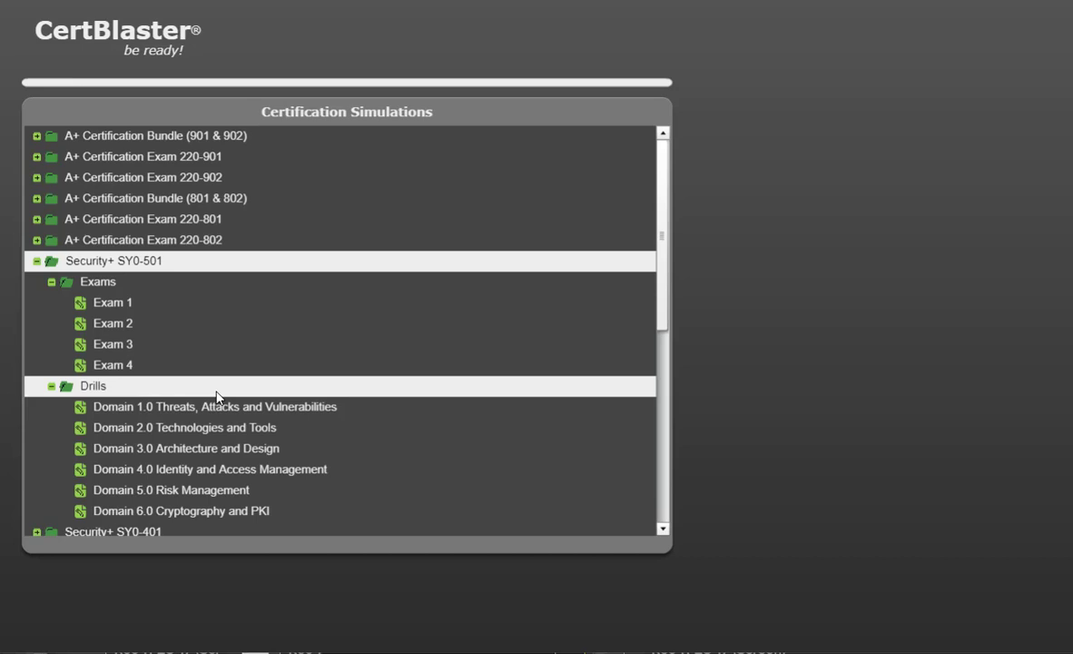
# Step: Browse the Security+ SY0-501 simulations tree and bring up the Exam 1 setup options
pyautogui.click(214, 407)
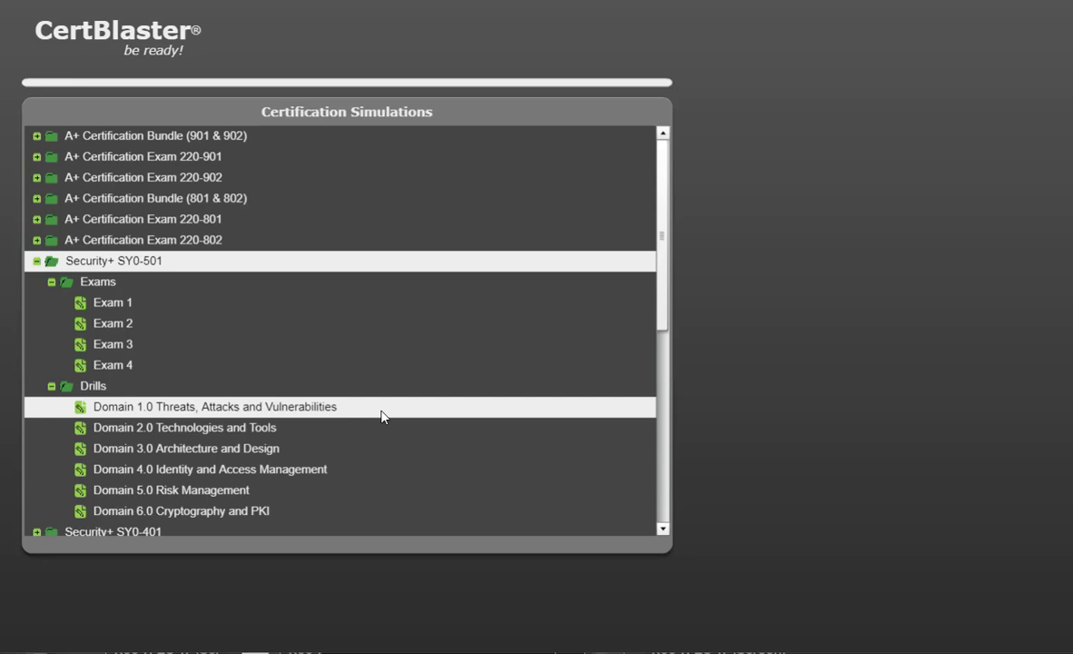
pyautogui.click(185, 427)
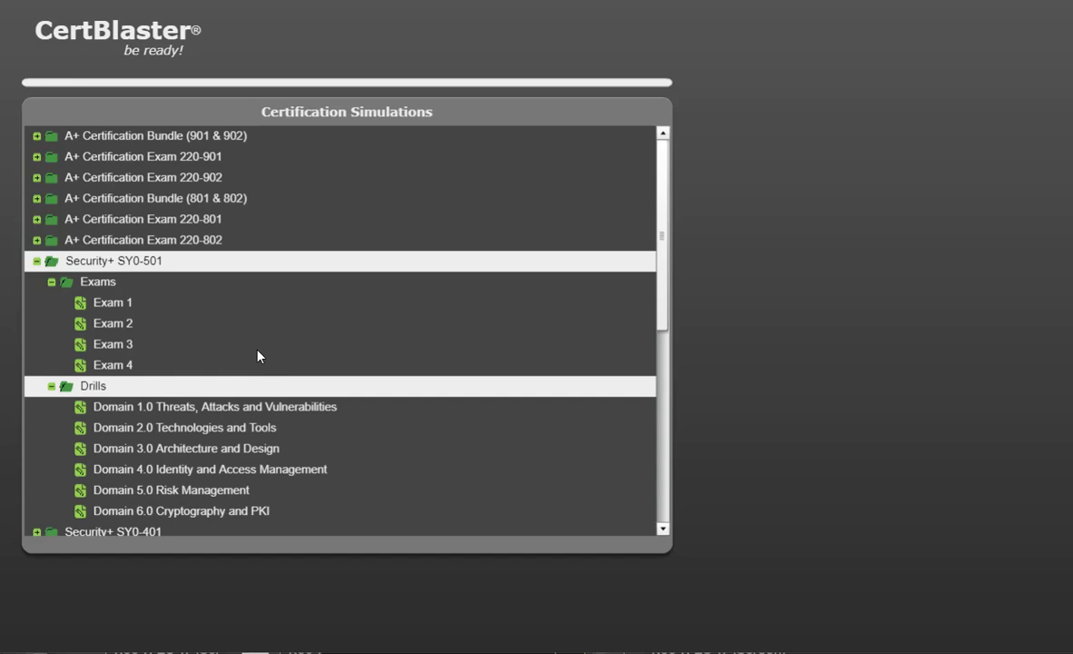
pyautogui.click(113, 302)
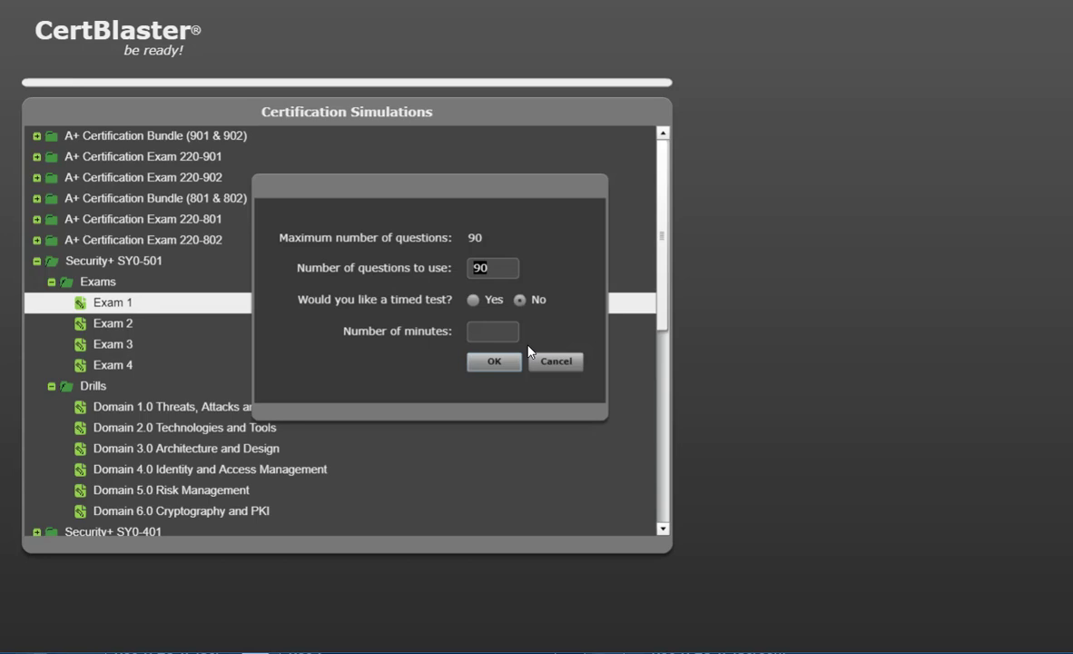
# Step: Start Exam 1 with 10 questions and no time limit
pyautogui.write('1')
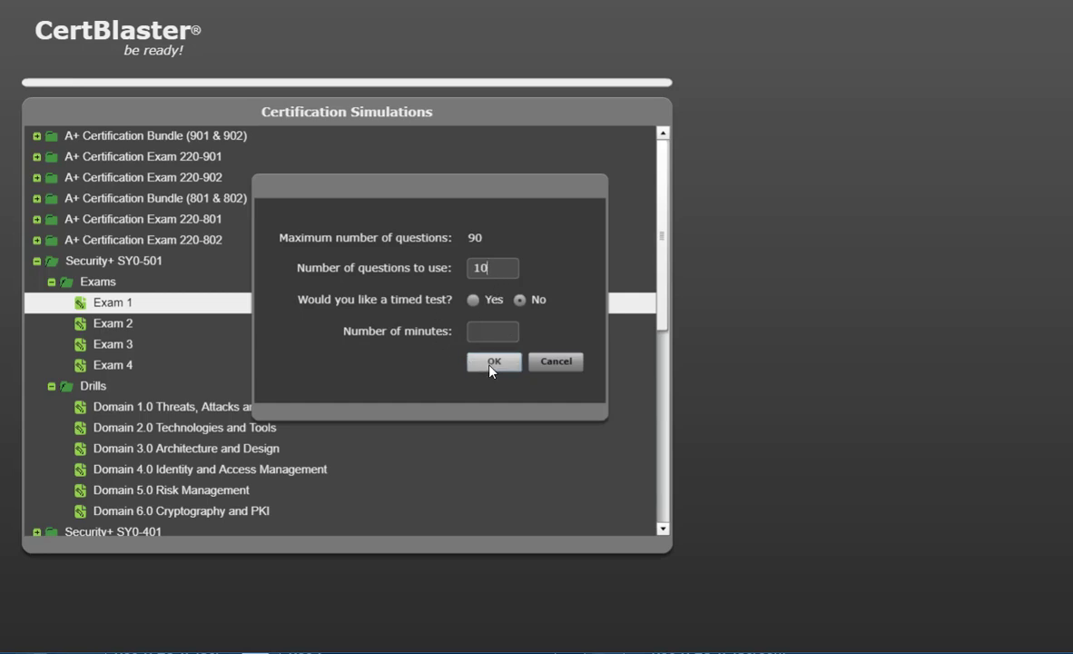
pyautogui.click(494, 361)
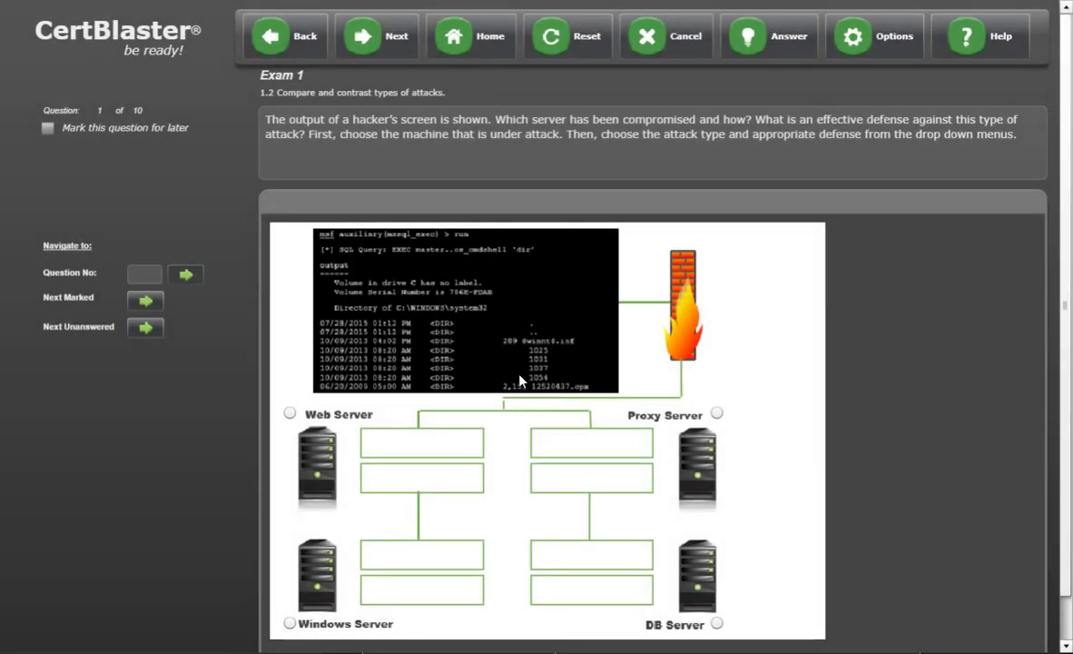
pyautogui.moveTo(623, 410)
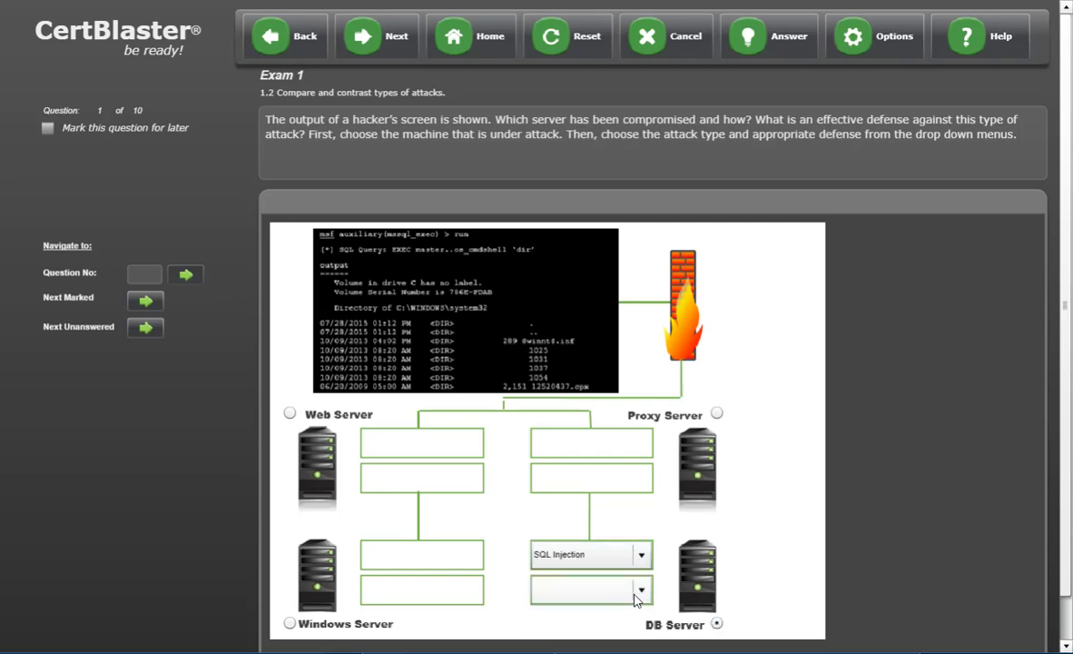
# Step: Answer question 1 as DB Server, SQL Injection, Defense in Depth and confirm it correct
pyautogui.click(588, 588)
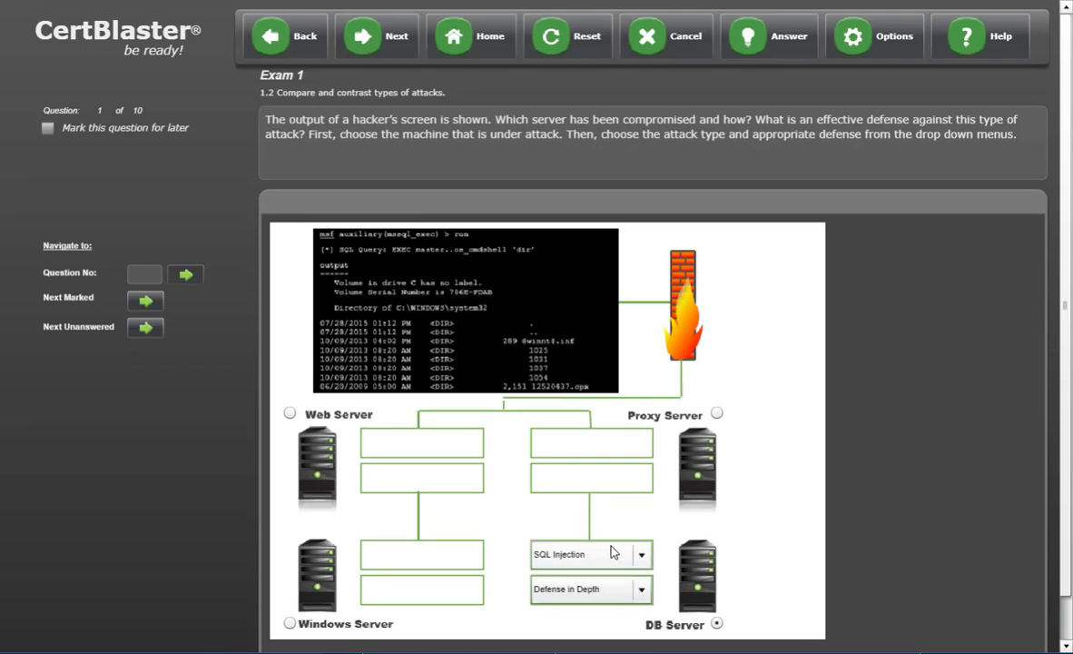
pyautogui.moveTo(778, 382)
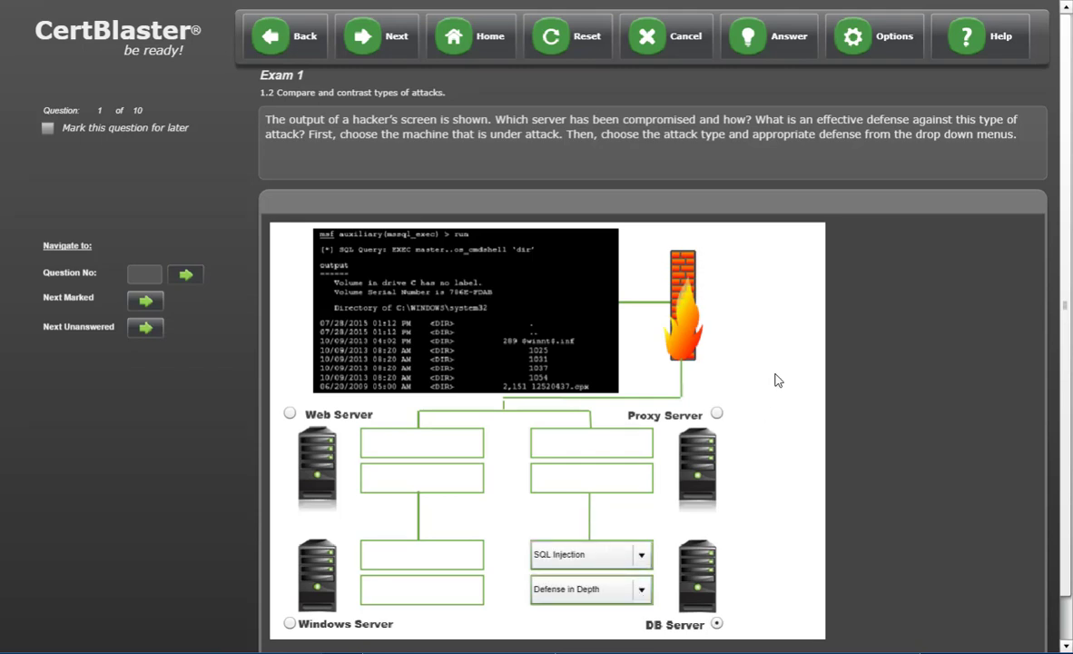
pyautogui.click(770, 36)
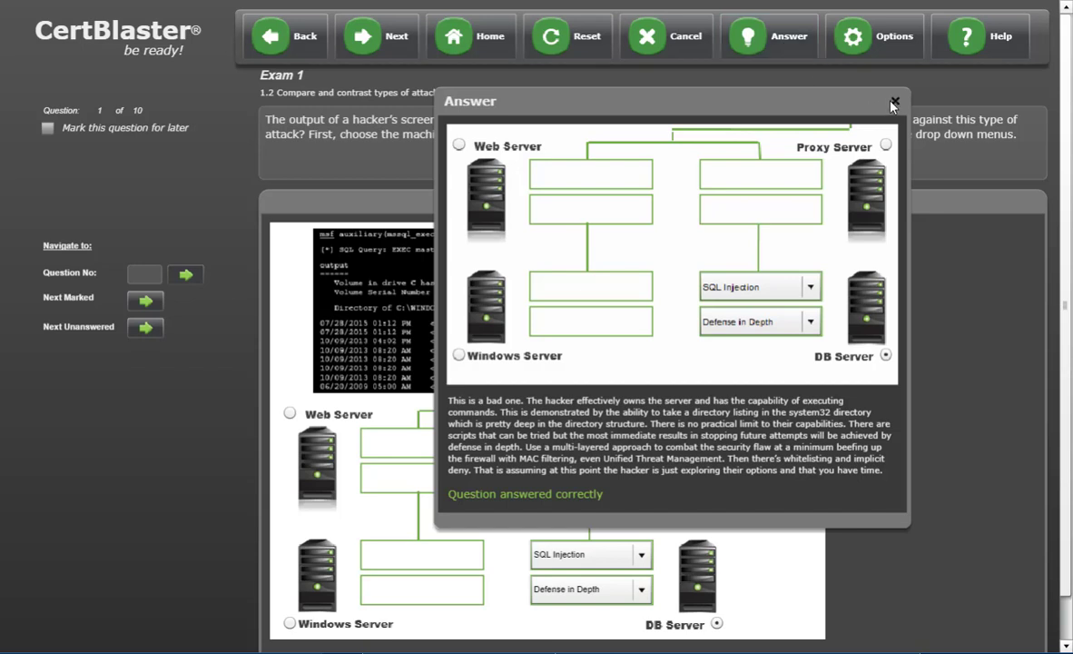
pyautogui.click(894, 102)
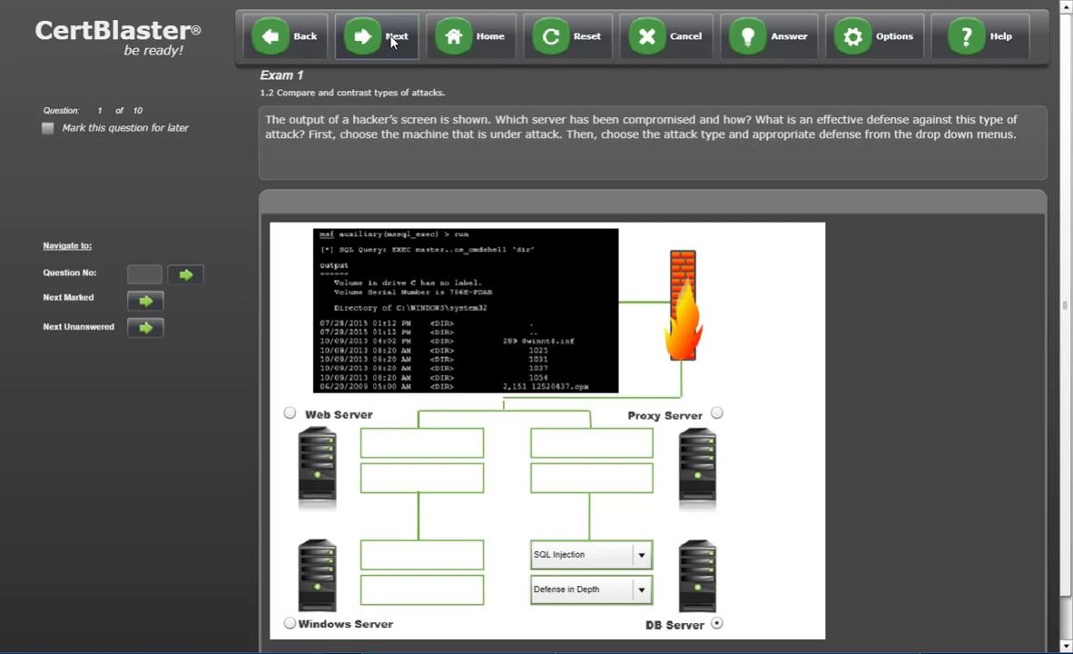
# Step: Advance to question 2 and place 'Somewhere you are' in the Authentication Factor column
pyautogui.click(376, 36)
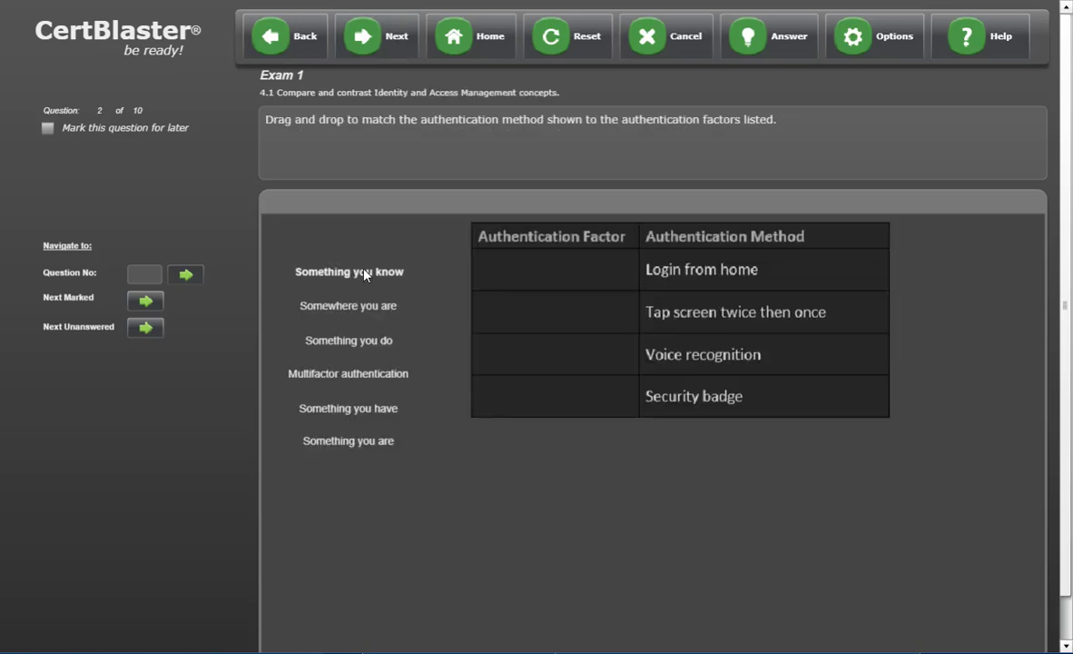
pyautogui.moveTo(354, 308)
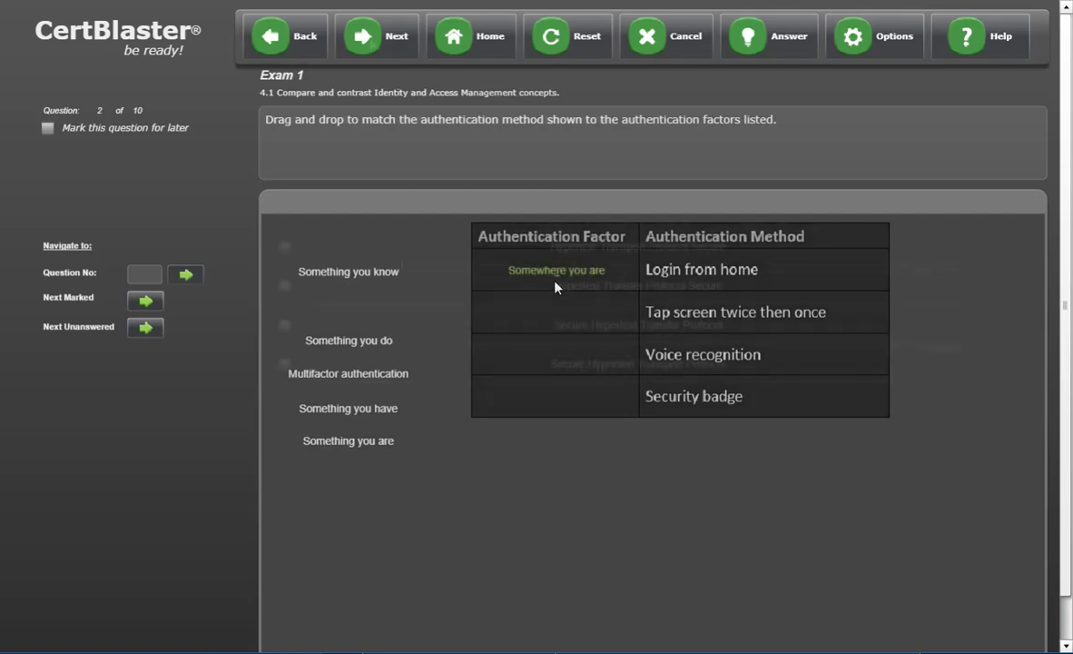
pyautogui.click(376, 37)
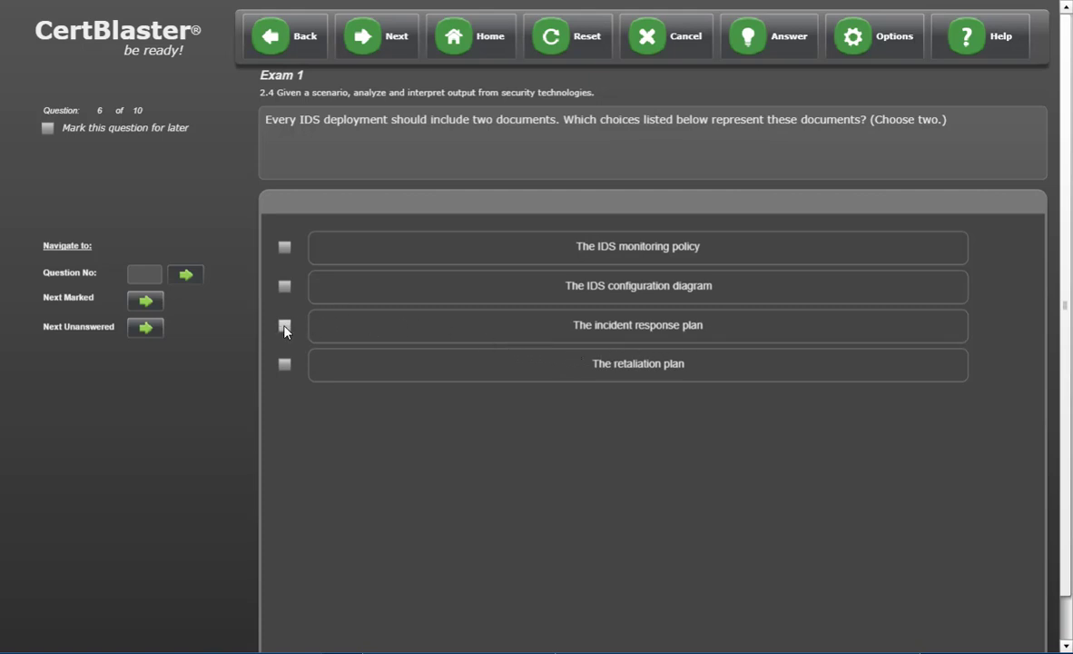
# Step: Answer question 6 with The incident response plan and The IDS monitoring policy
pyautogui.click(283, 325)
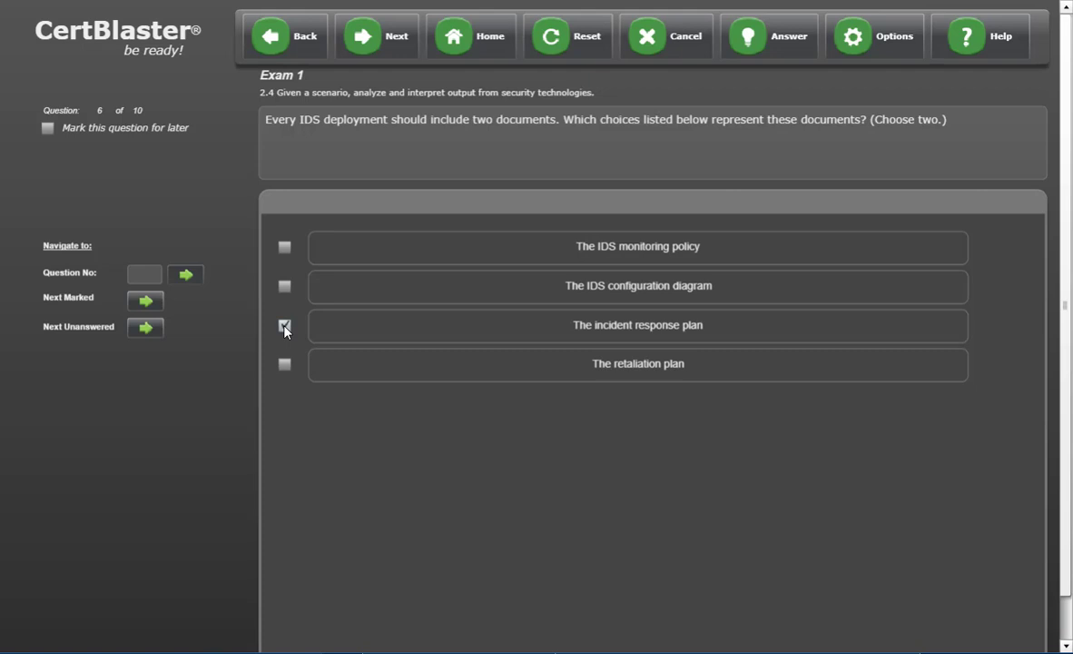
pyautogui.click(283, 247)
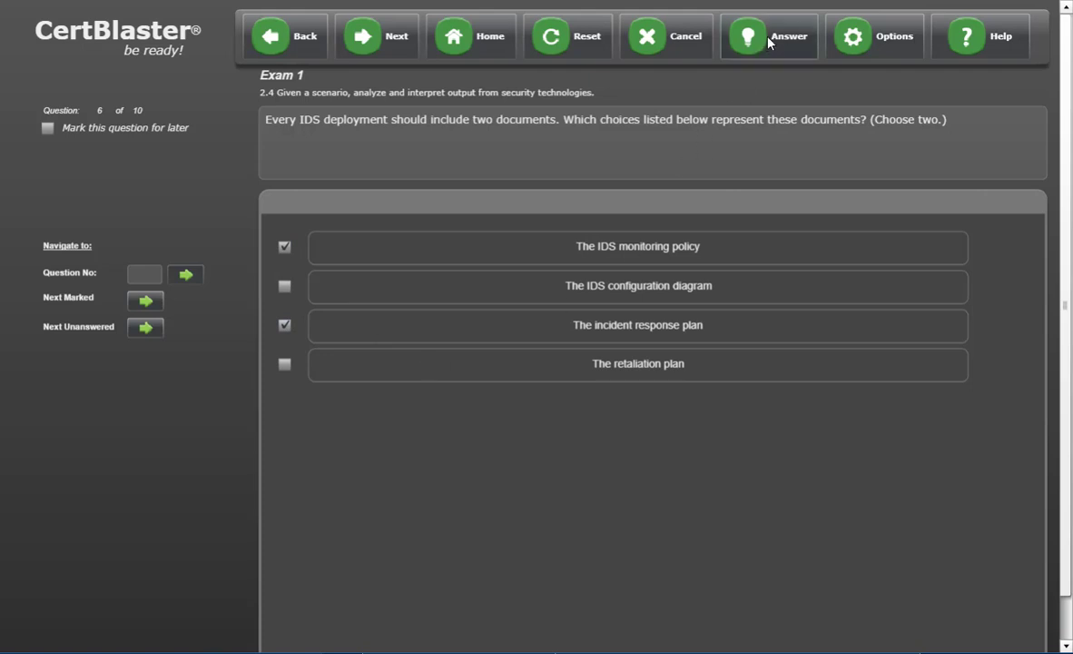
pyautogui.click(770, 37)
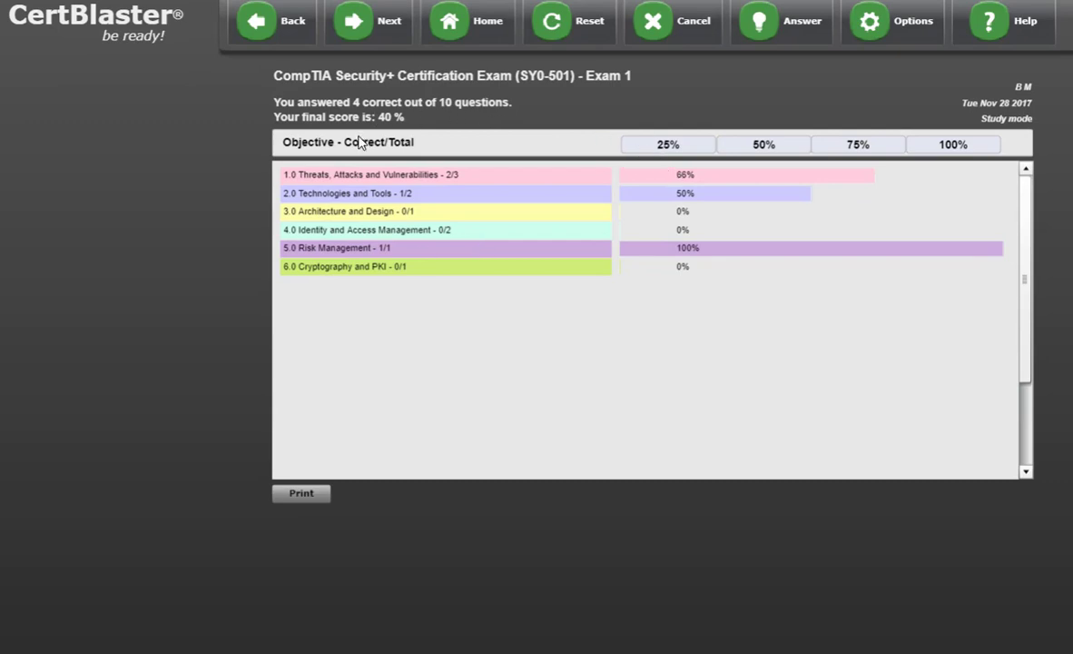
pyautogui.moveTo(588, 196)
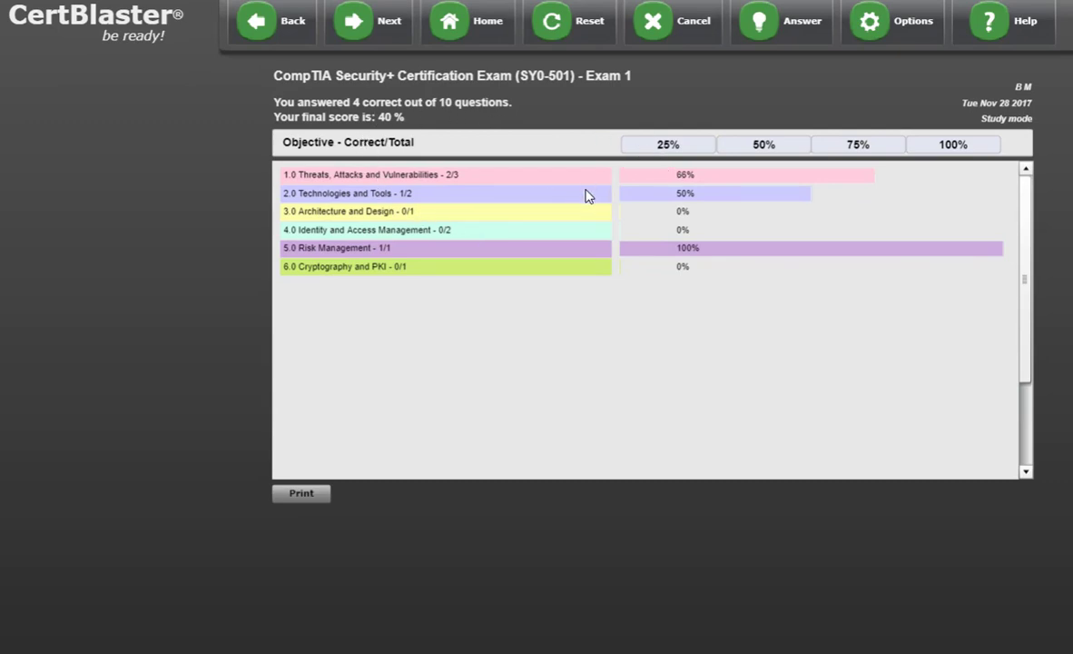
pyautogui.moveTo(699, 106)
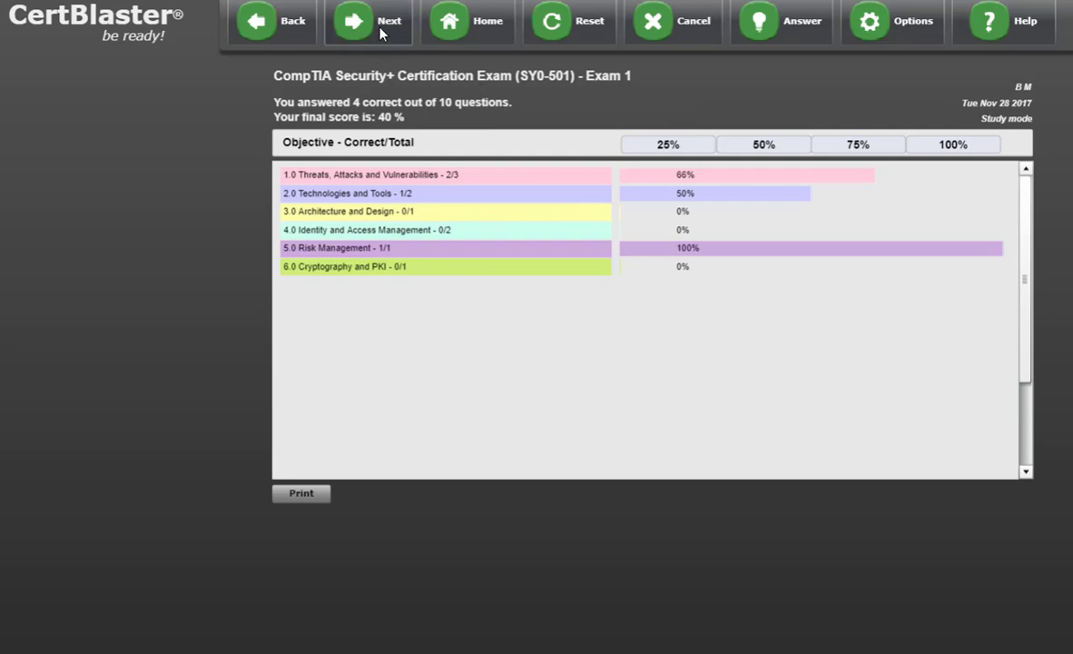
pyautogui.moveTo(367, 22)
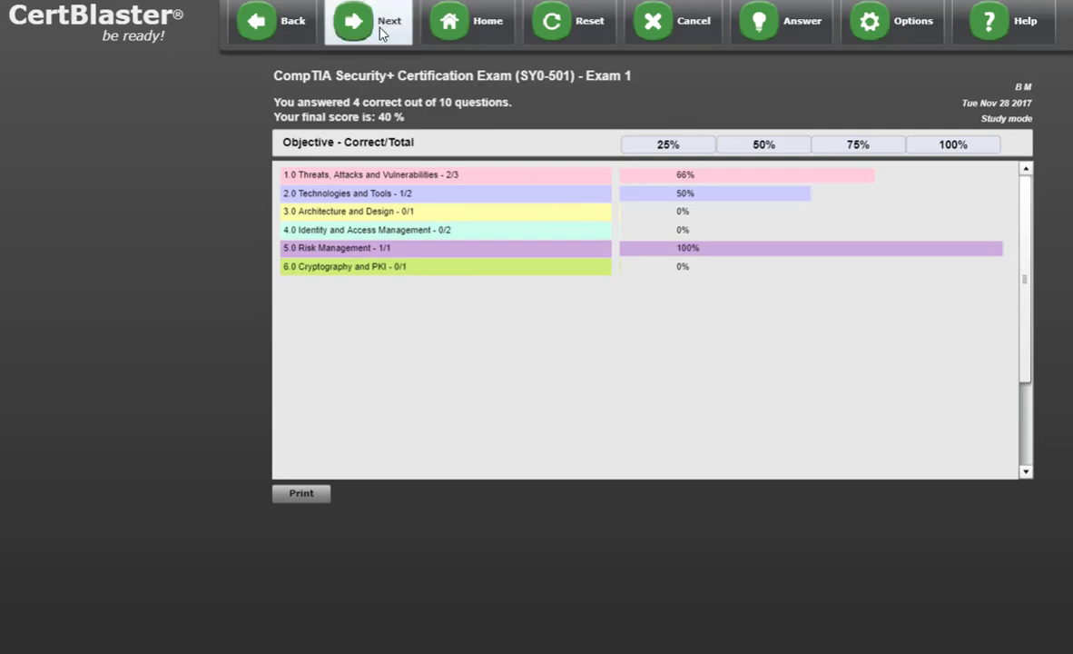
# Step: Move past the 40% score report and agree to review the six missed questions
pyautogui.click(367, 22)
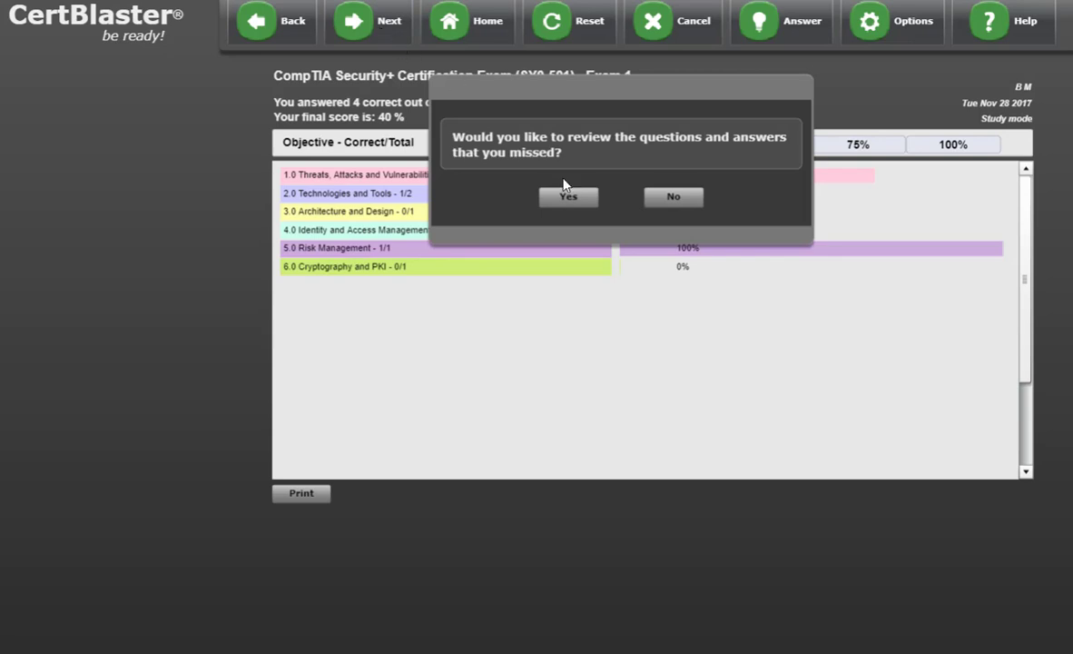
pyautogui.click(569, 196)
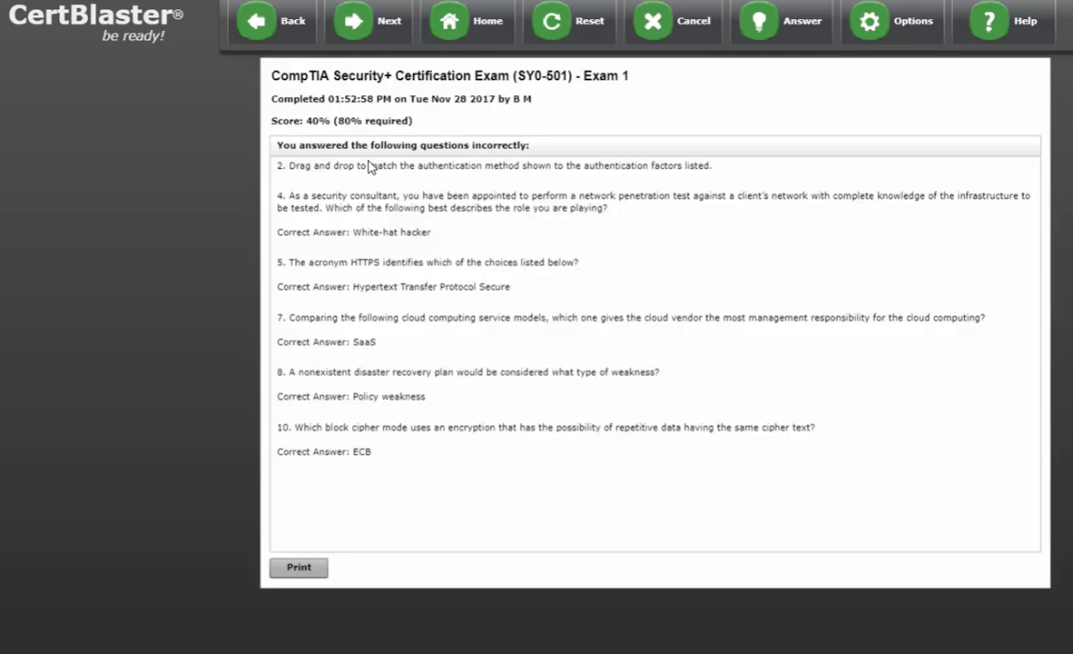
pyautogui.moveTo(403, 216)
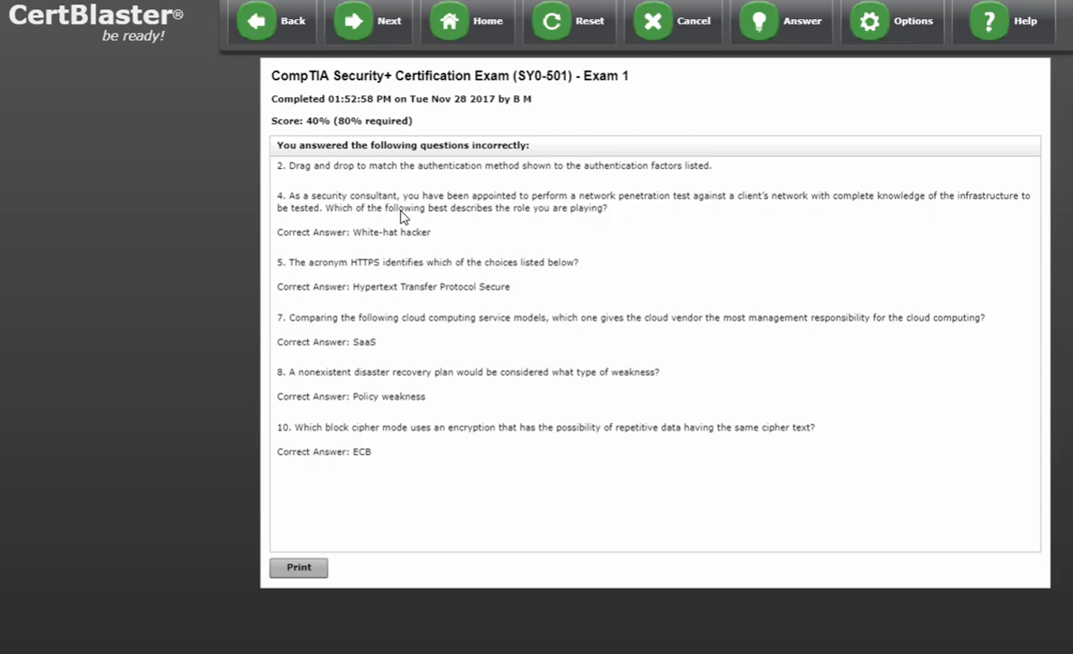
pyautogui.moveTo(329, 291)
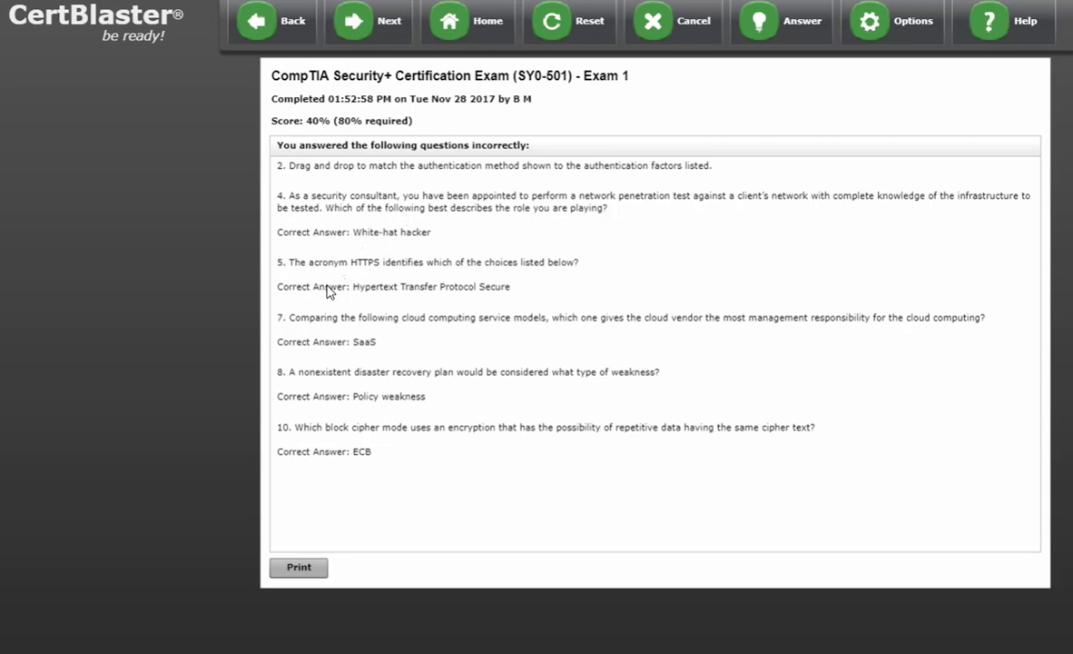
pyautogui.moveTo(380, 389)
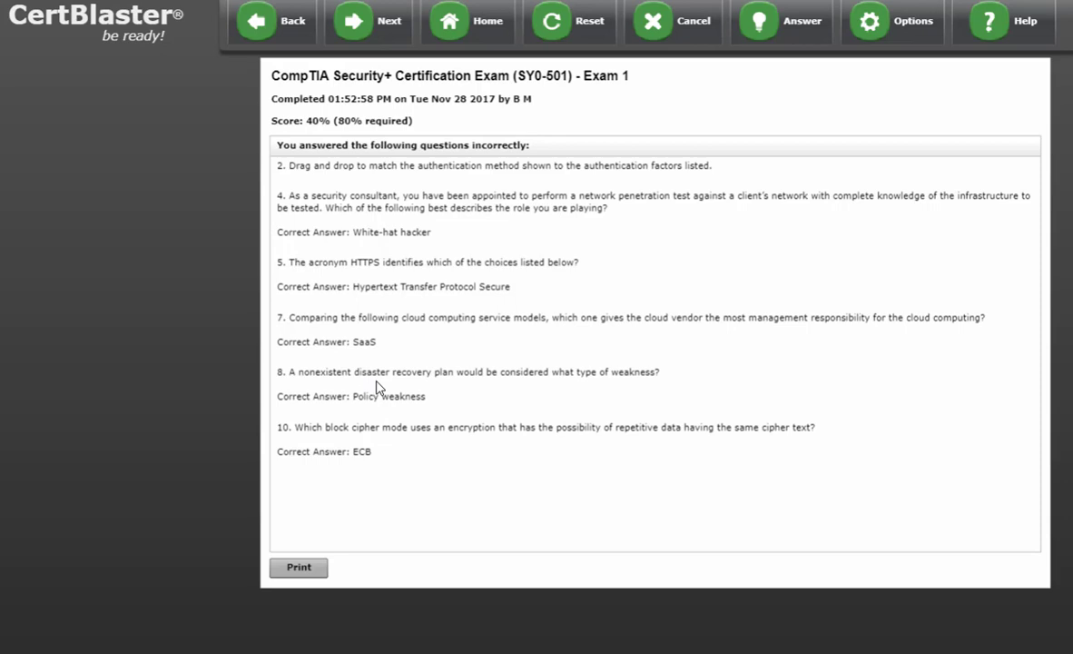
pyautogui.moveTo(570, 108)
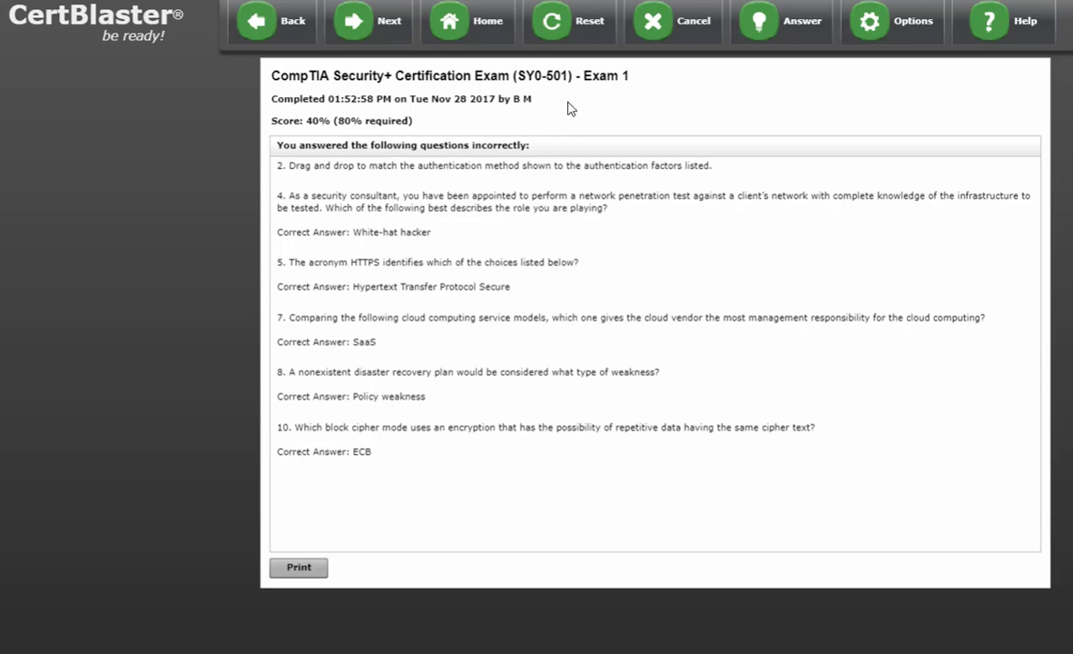
# Step: Advance from the missed-questions list to the Personal Testing Plan of study topics
pyautogui.click(368, 20)
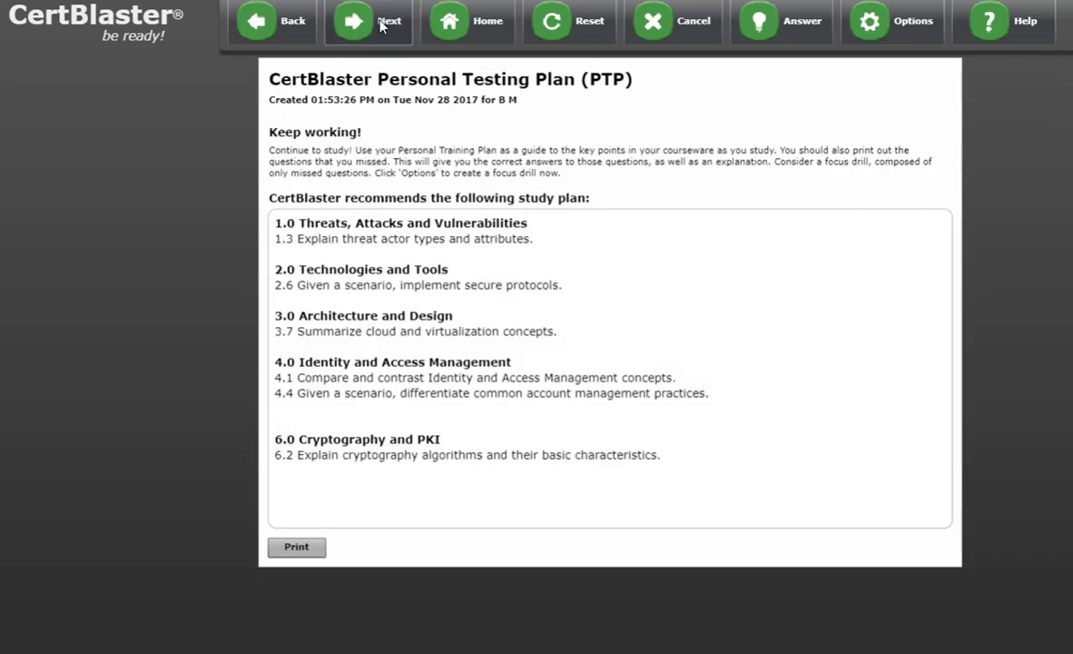
pyautogui.moveTo(467, 240)
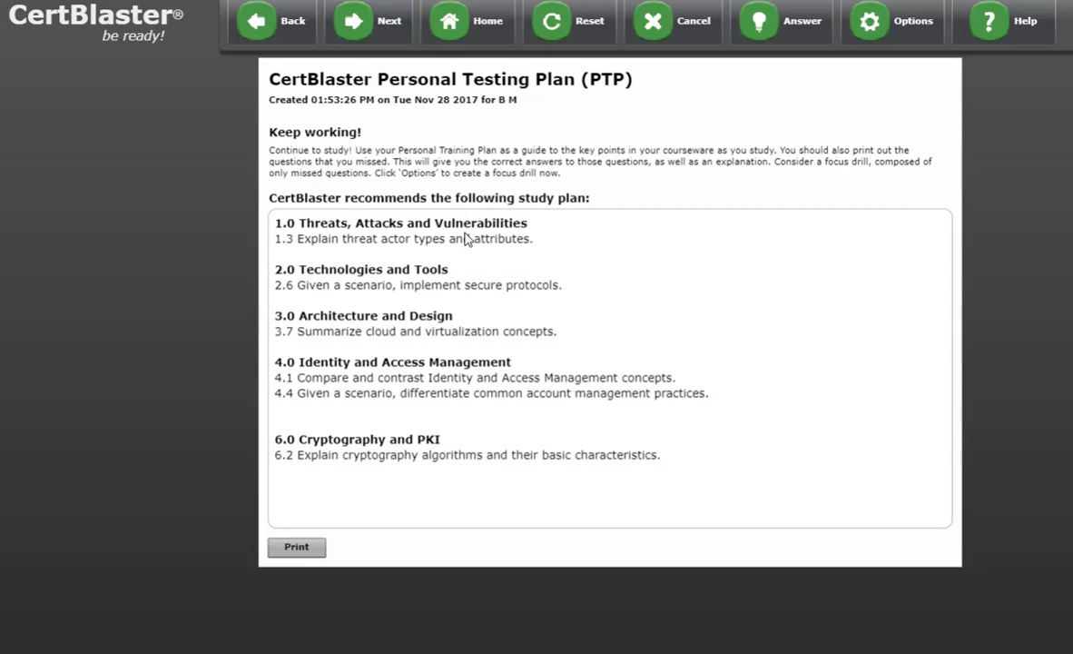
pyautogui.moveTo(525, 287)
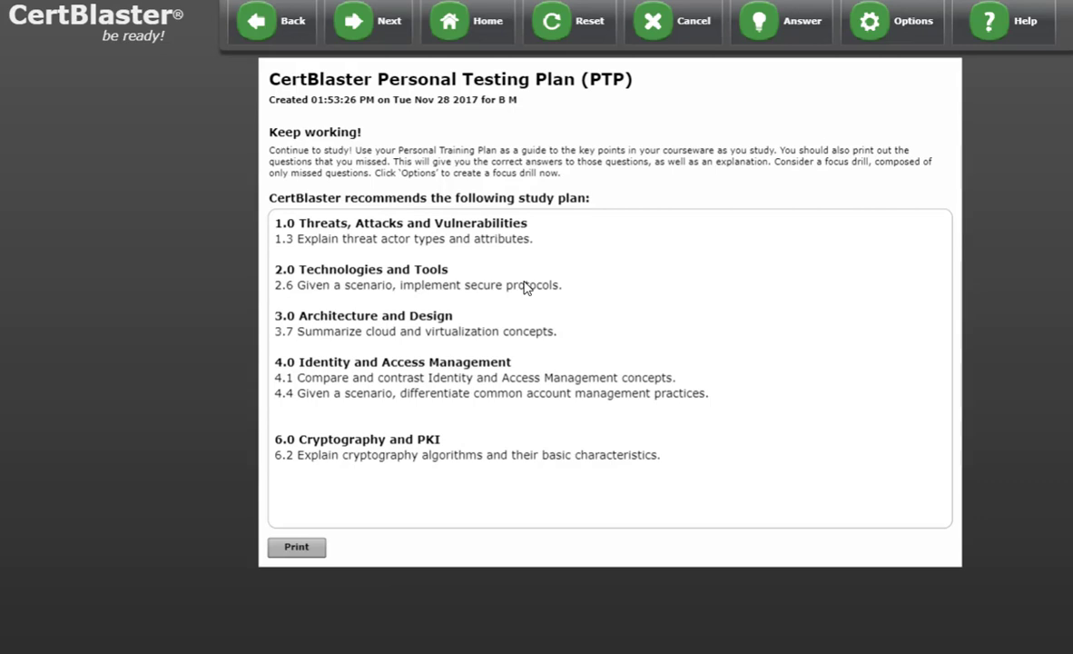
pyautogui.moveTo(523, 297)
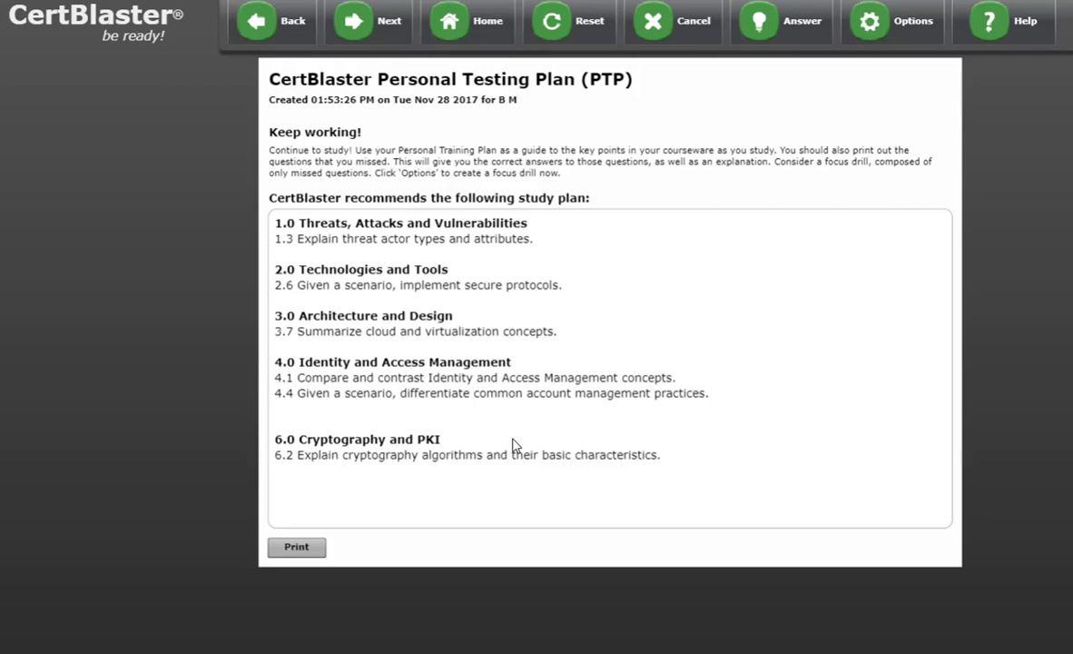
pyautogui.moveTo(429, 76)
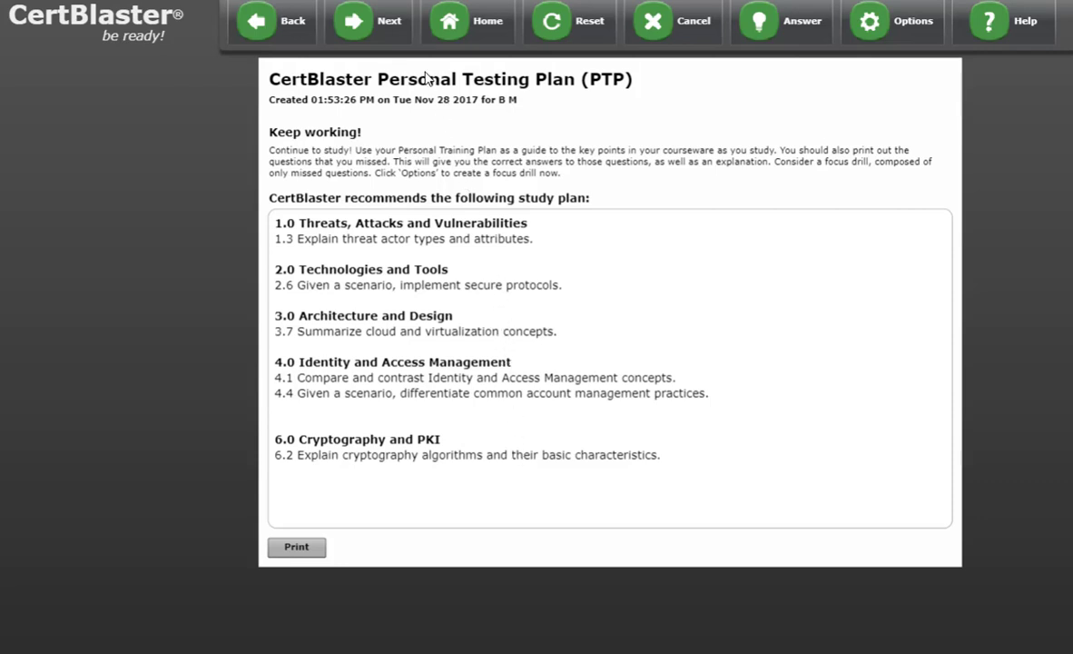